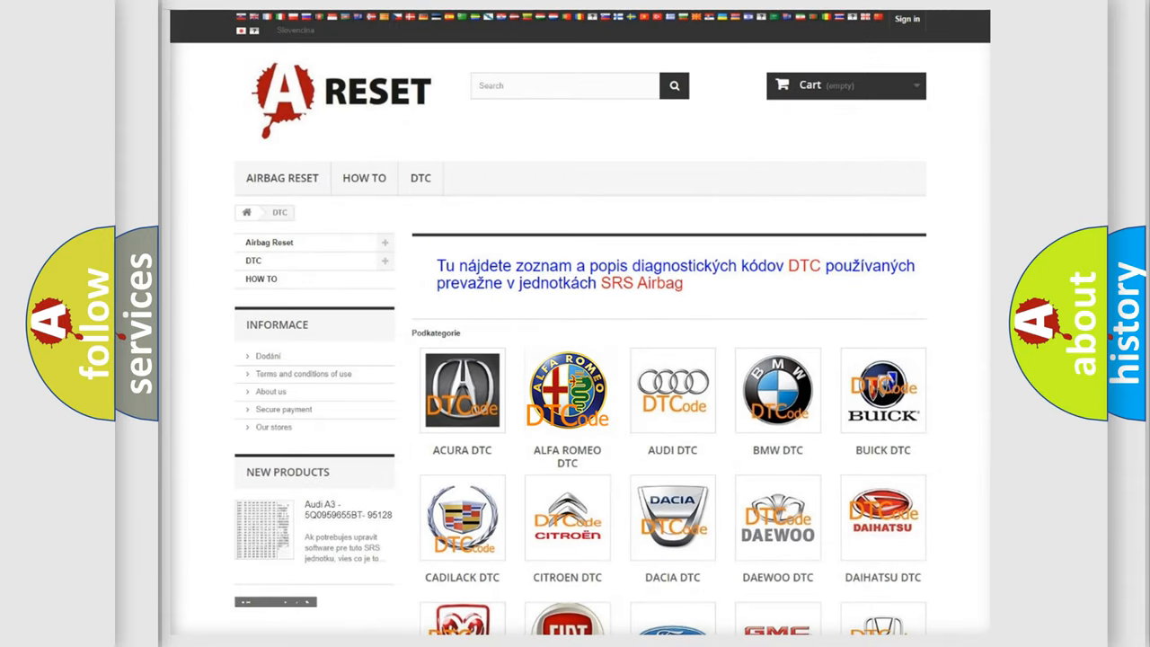
# Select the ALFA ROMEO DTC tile to show its diagnostic trouble code subcategories
pyautogui.click(567, 390)
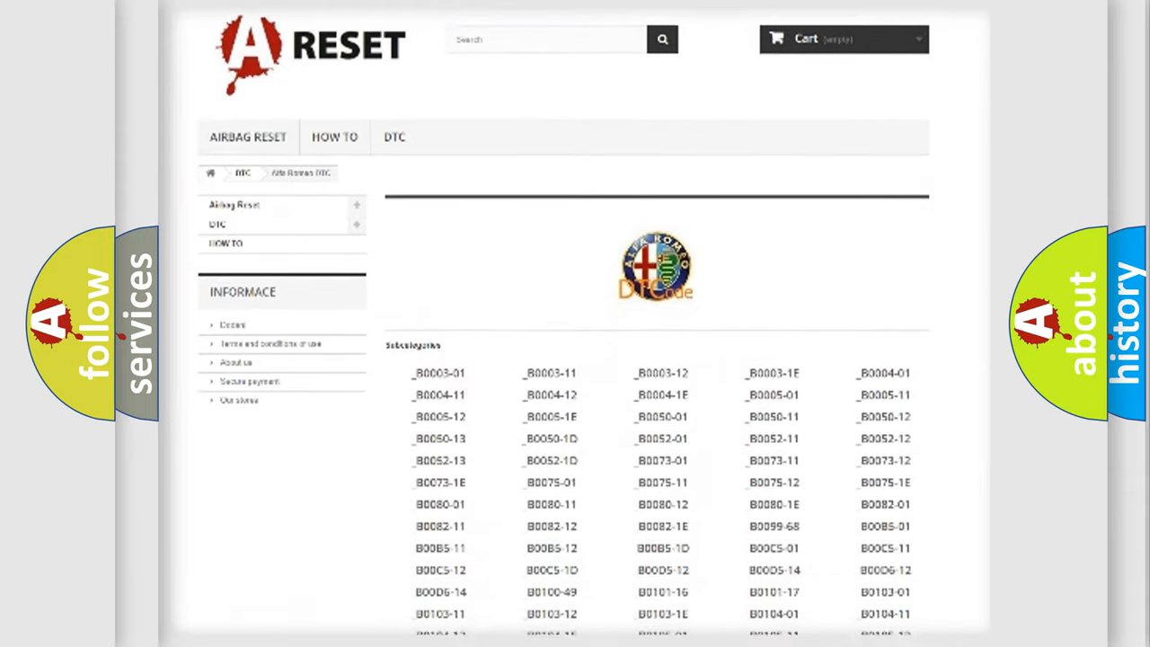
pyautogui.scroll(-3)
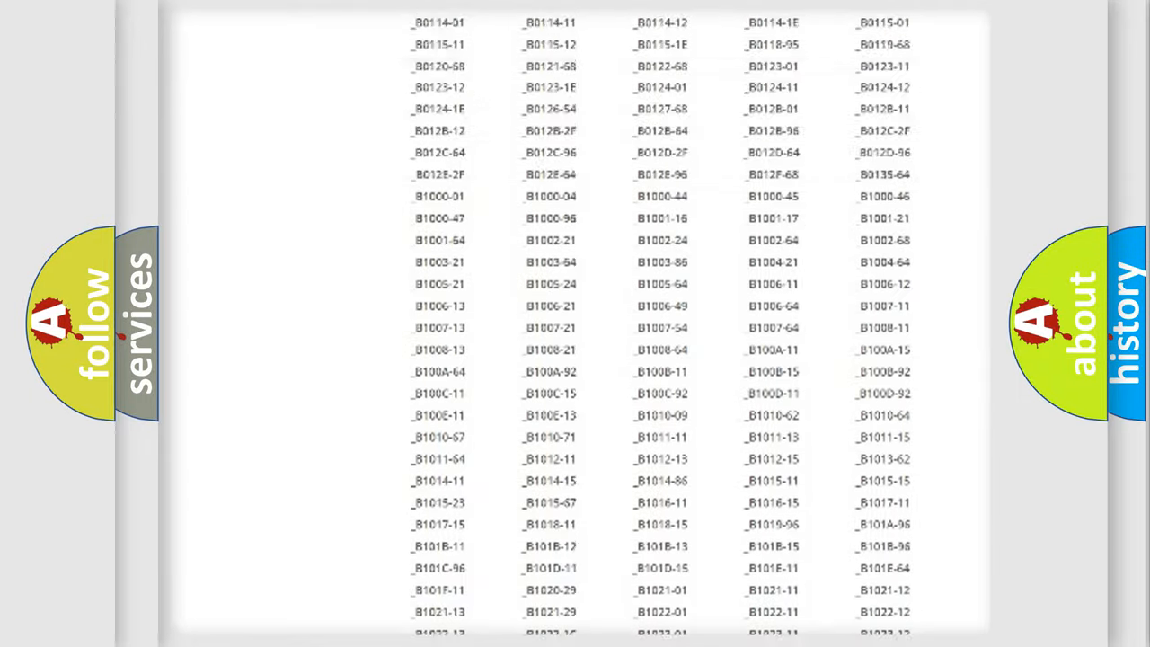
pyautogui.scroll(3)
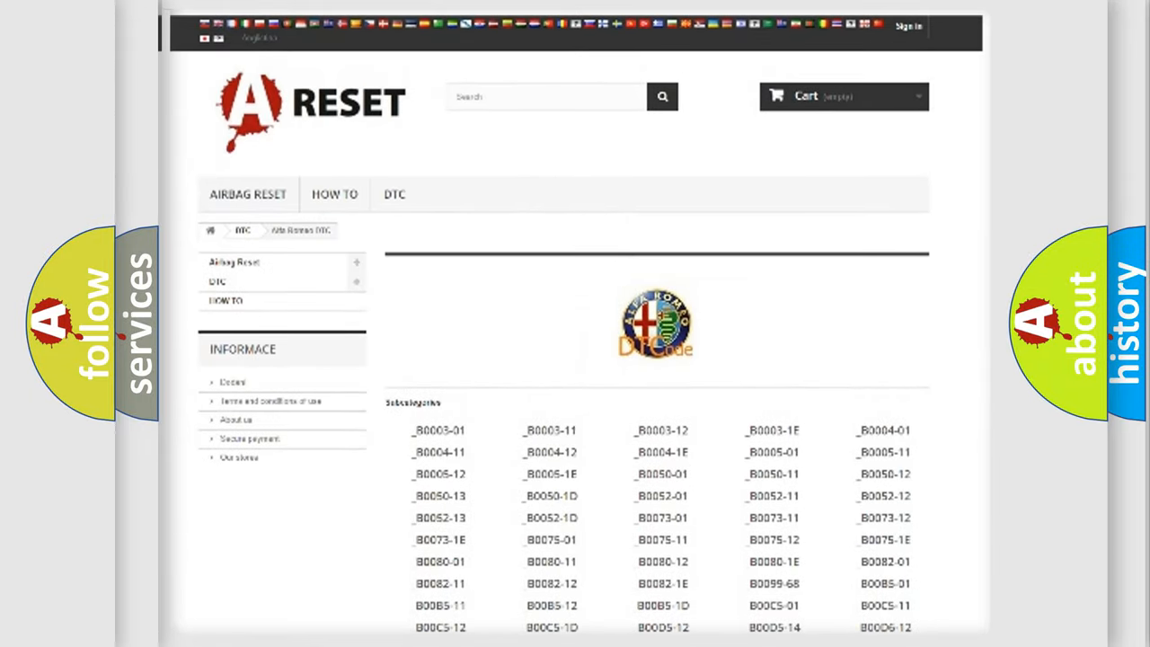